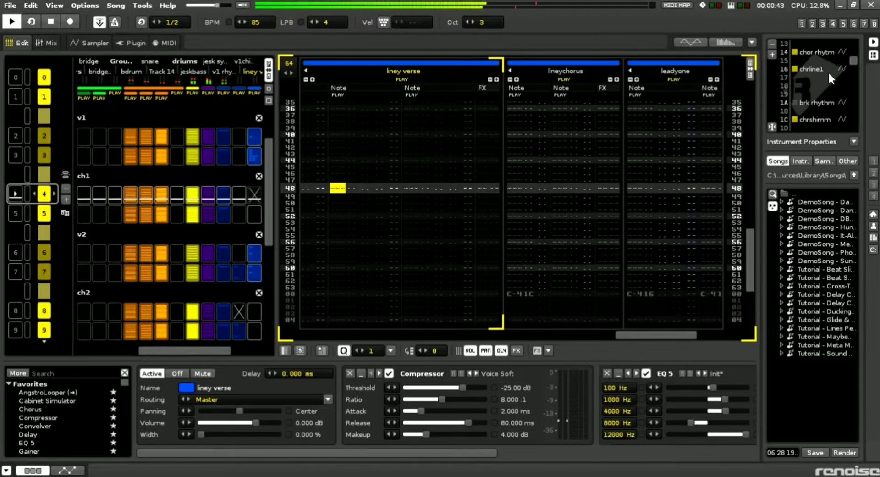
Step: Select chrline1 to show Recorded Sample 08's sliced waveform in the sampler
left_click(93, 43)
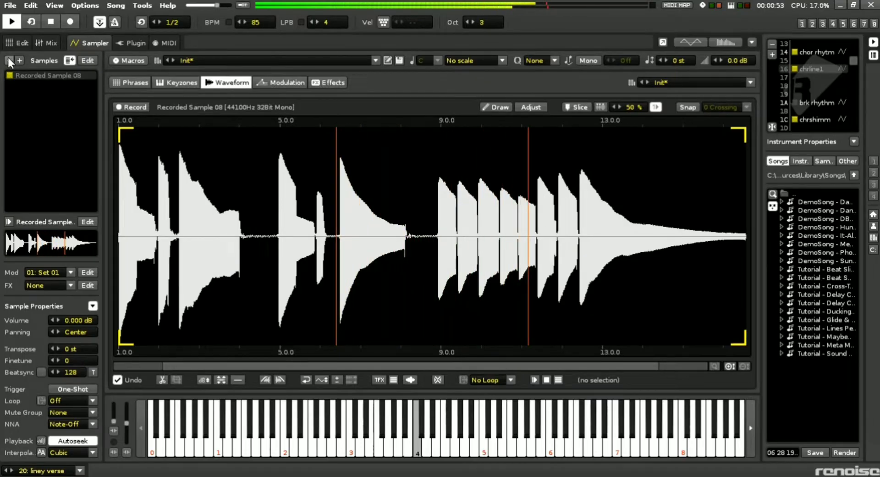
Step: Return to the pattern editor at the verse1 and chorus pattern
left_click(20, 42)
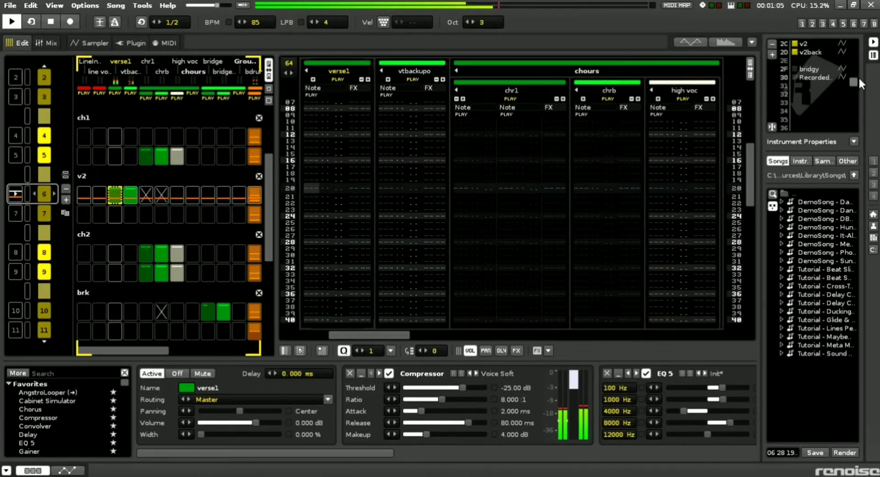
left_click(88, 43)
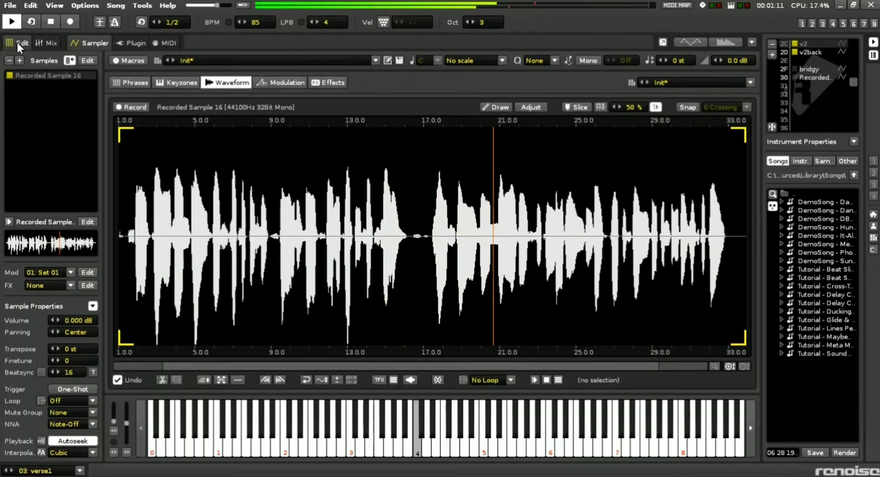
left_click(100, 22)
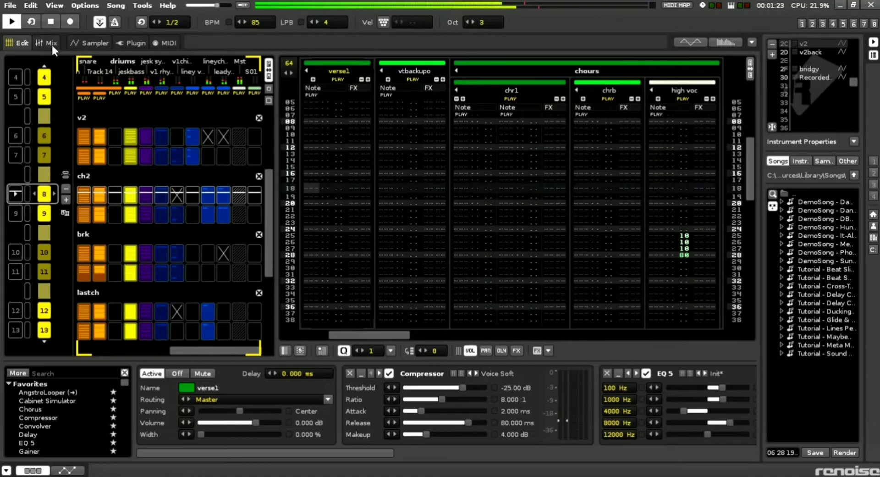
Step: View the mixer's track effect chains, then show Recorded Sample 18 in the sampler
left_click(46, 43)
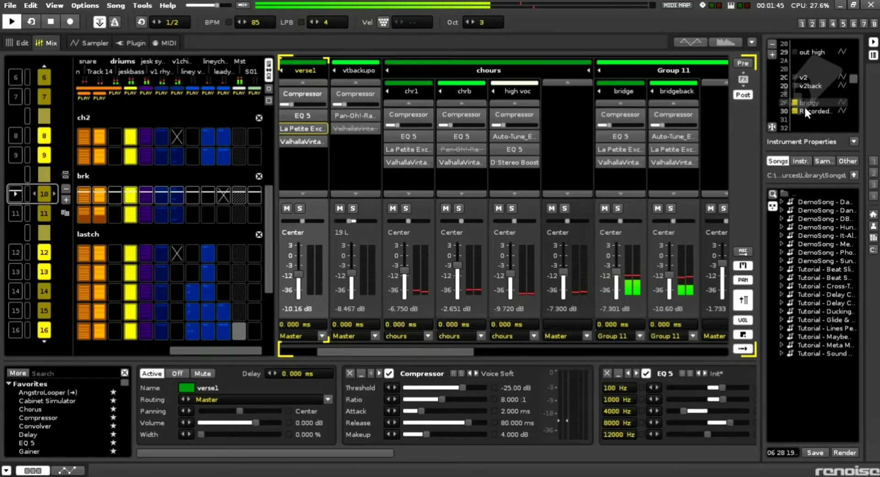
left_click(92, 43)
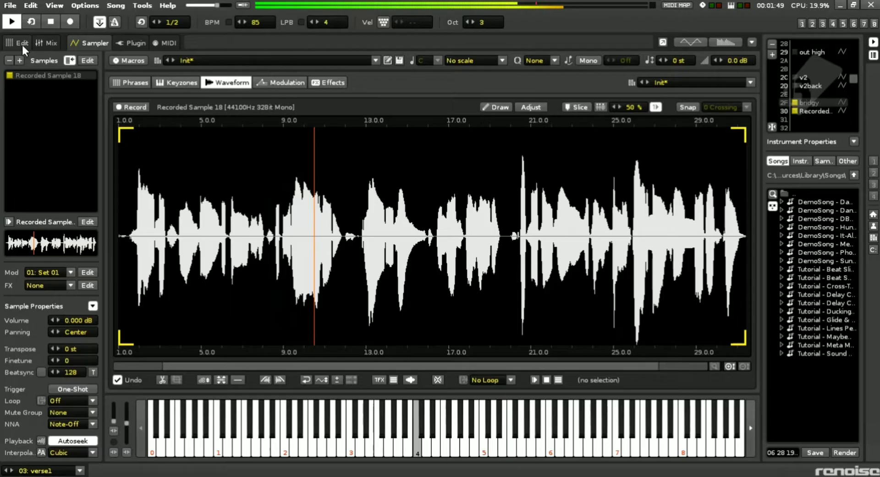
Step: Revisit the pattern editor, then view chrline1's Recorded Sample 05 waveform
left_click(20, 42)
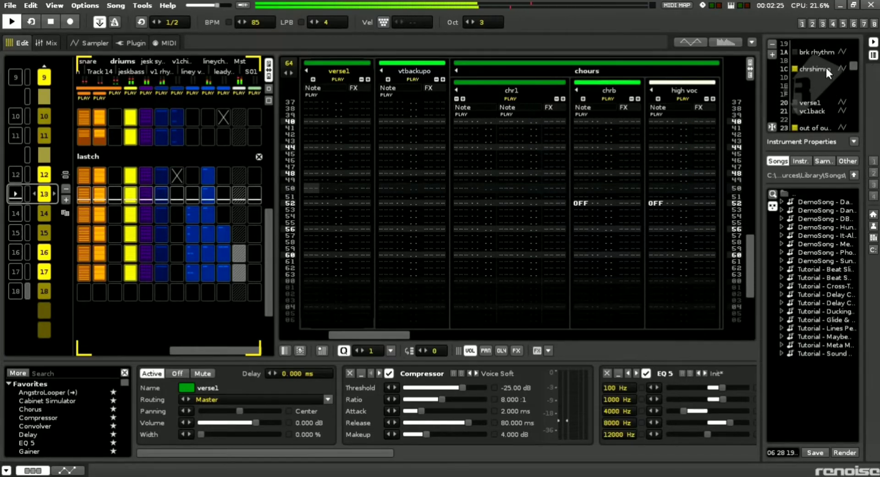
left_click(92, 42)
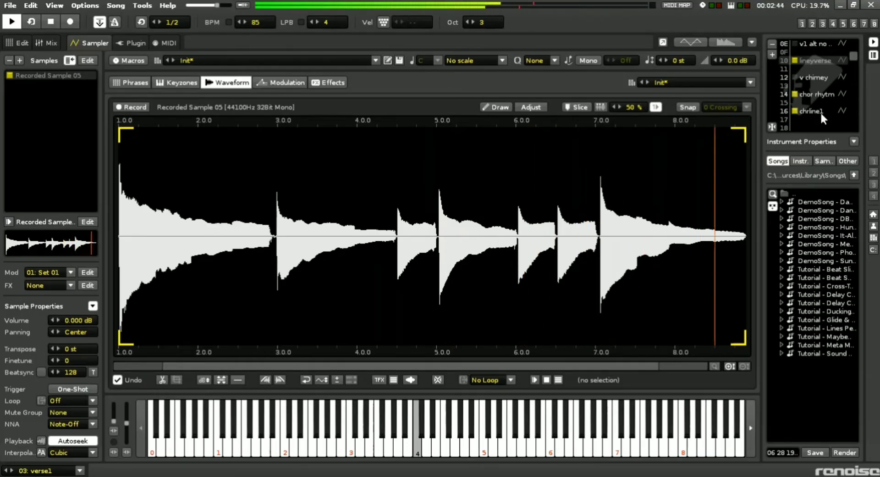
left_click(811, 110)
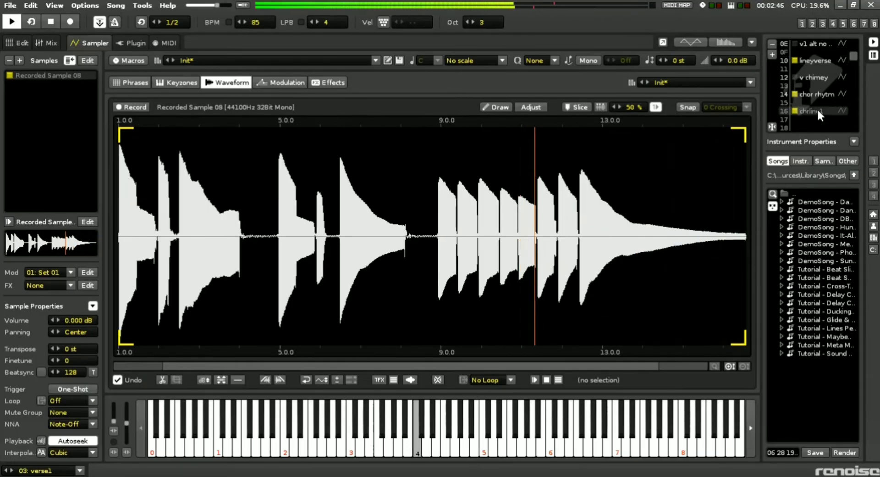
left_click(17, 43)
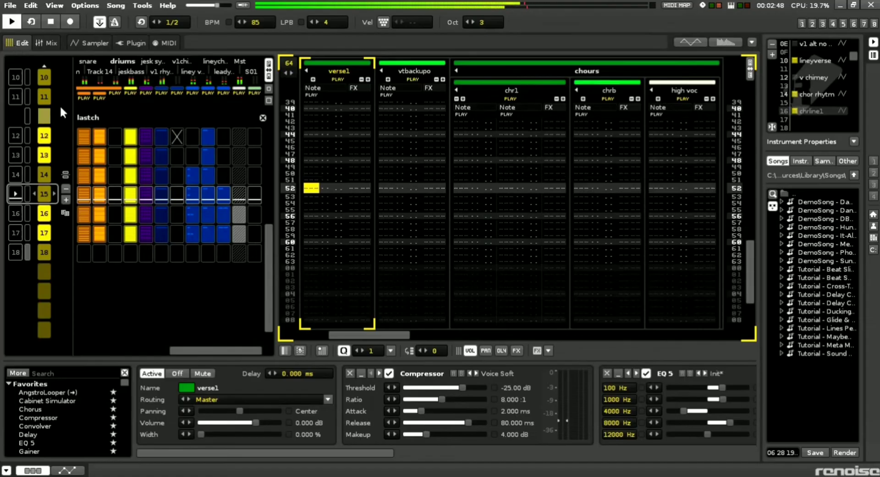
scroll("down", 3)
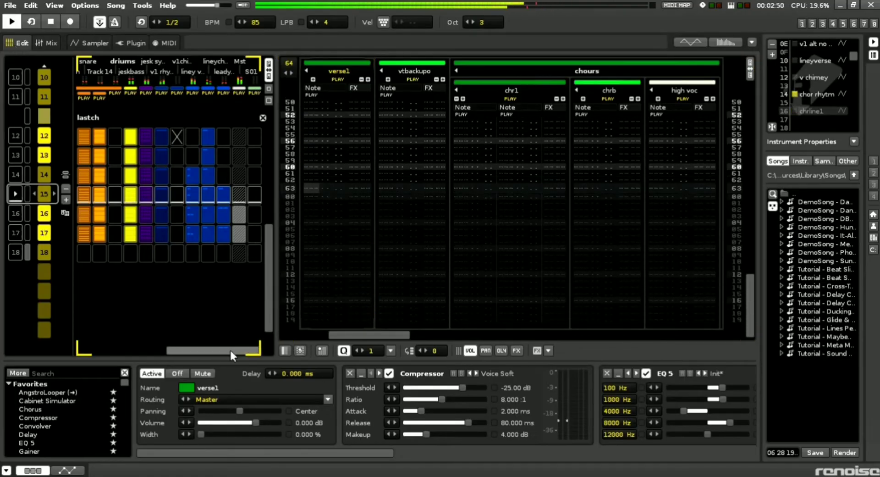